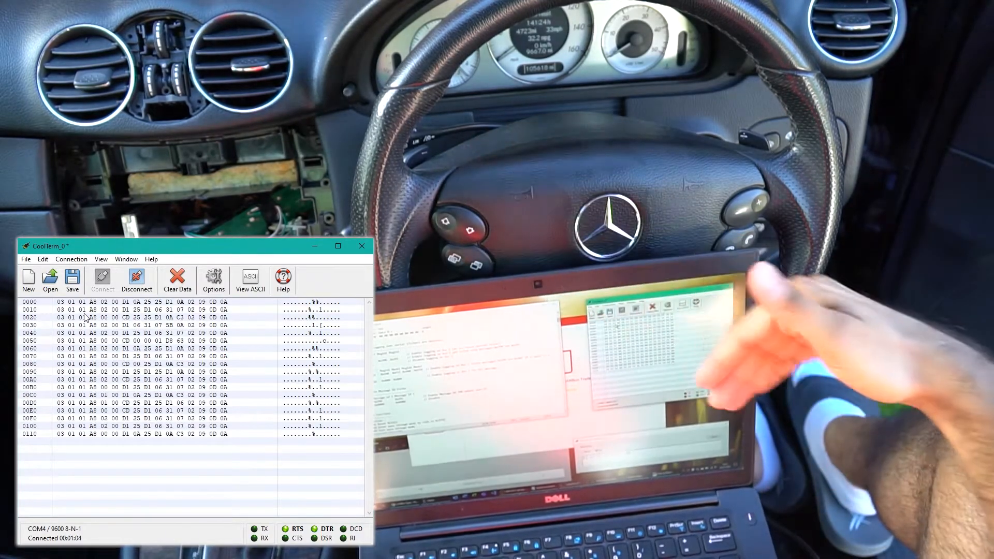
mouse_move(729, 355)
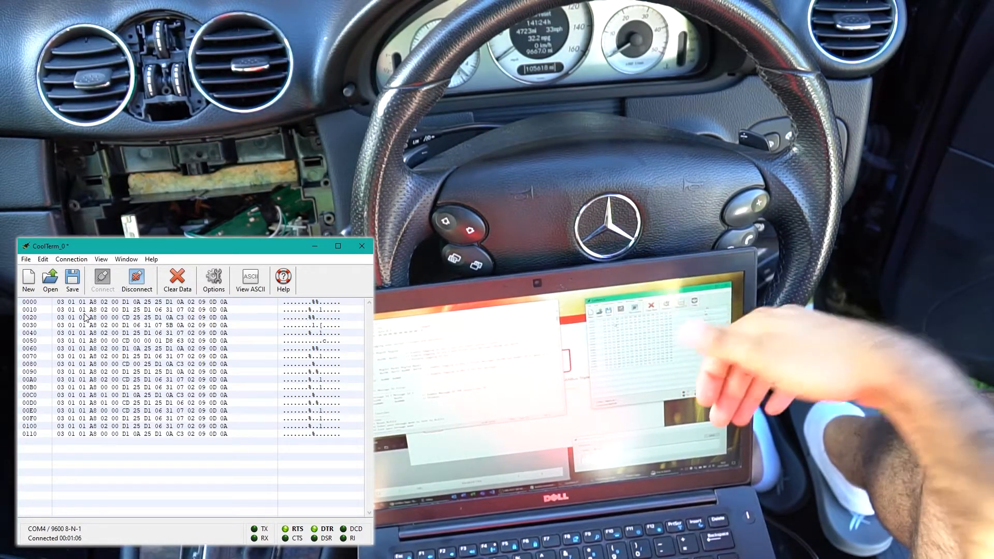